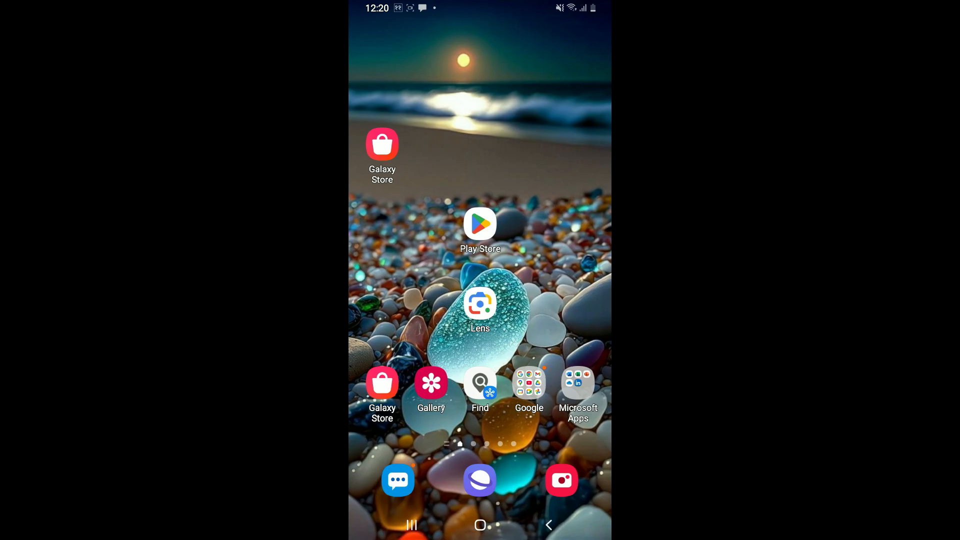
Step: Launch Google Play Store from the Android home screen
left_click(480, 223)
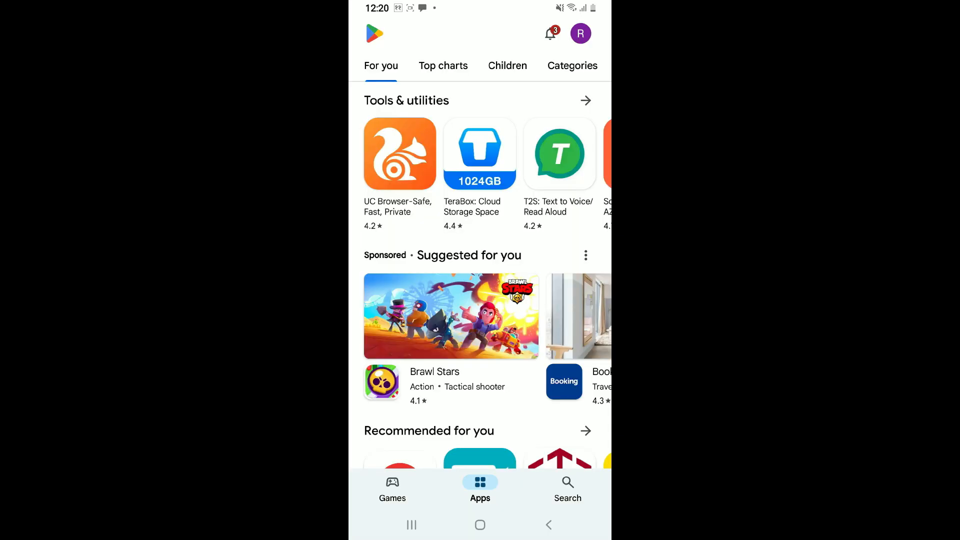
Step: Search the Play Store for Zangi Private Messenger
left_click(567, 486)
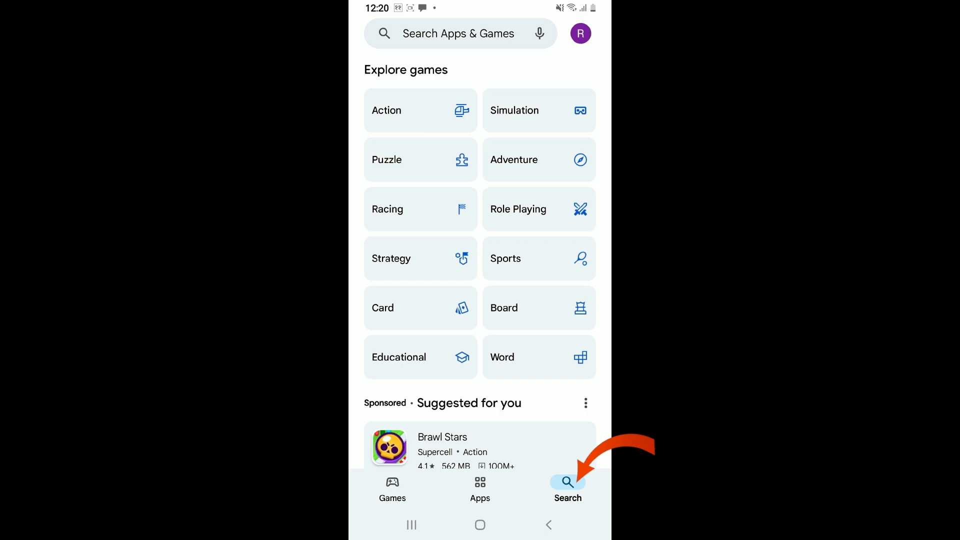
left_click(459, 33)
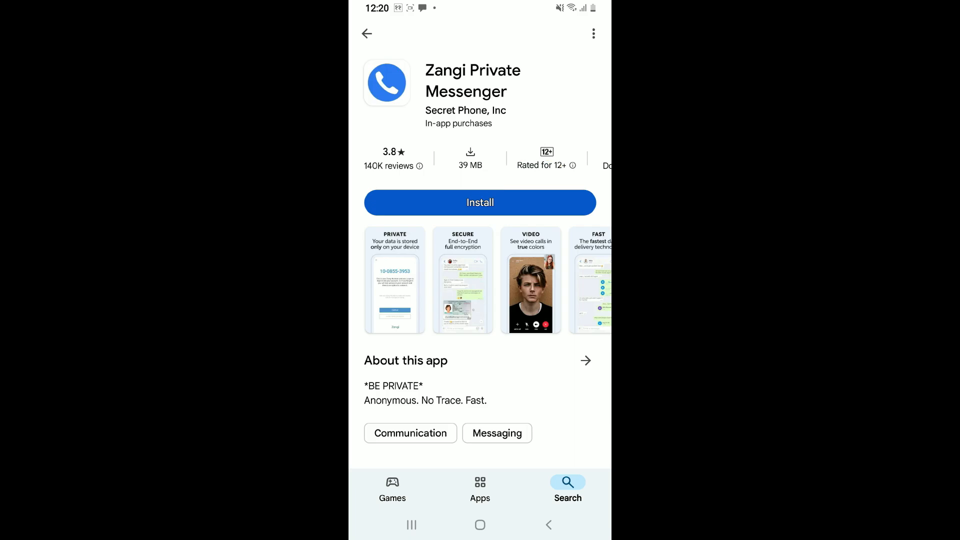
Step: Install Zangi Private Messenger and launch it once installed
left_click(480, 202)
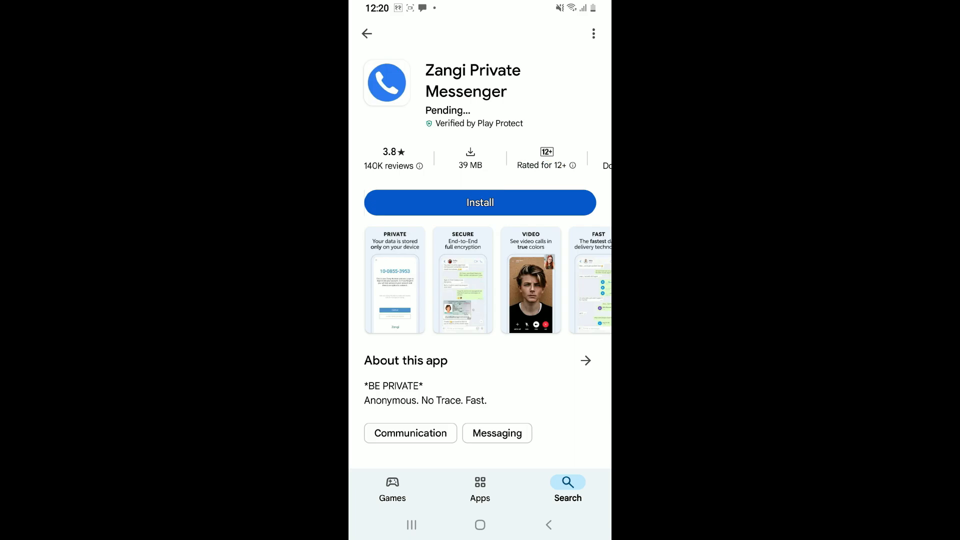
left_click(480, 202)
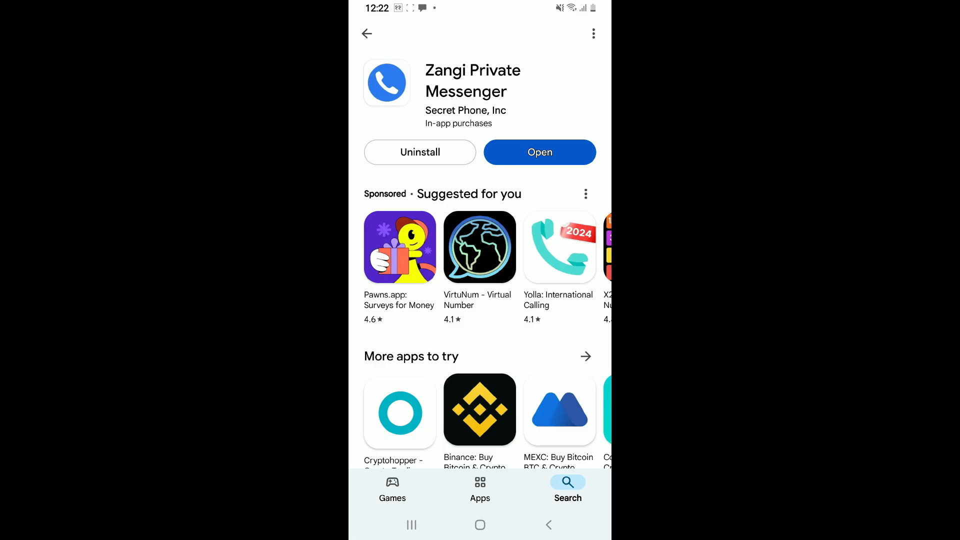
left_click(539, 152)
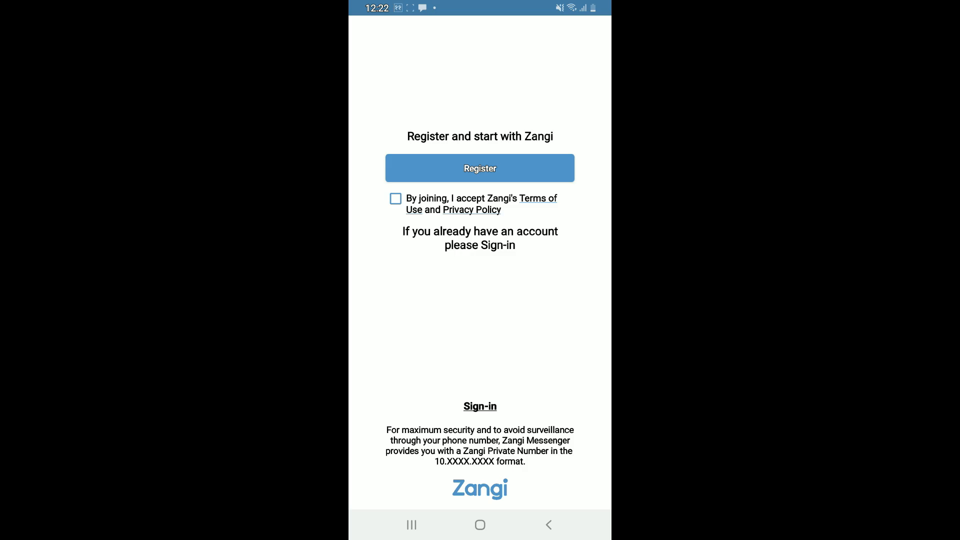
Step: Start registering a new Zangi account up to the storage permission request
left_click(479, 168)
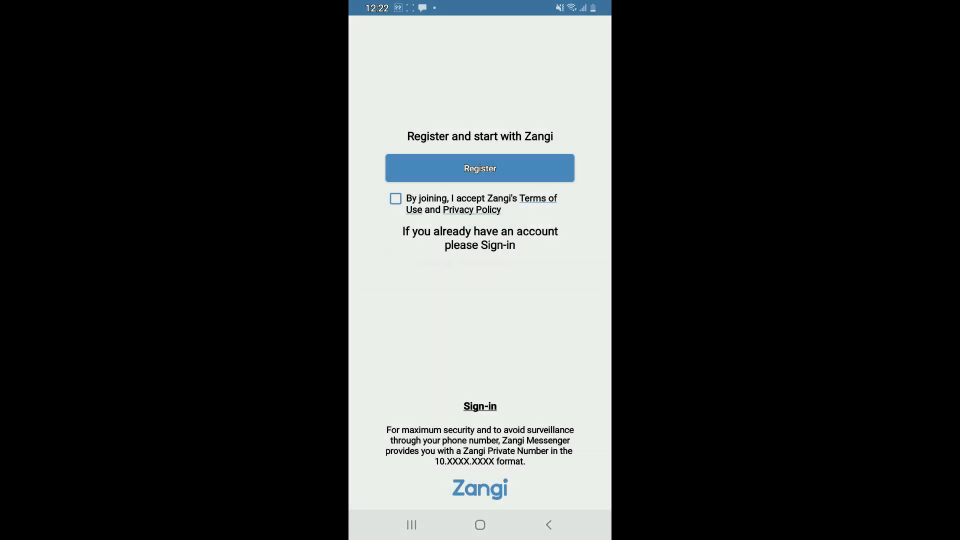
left_click(480, 169)
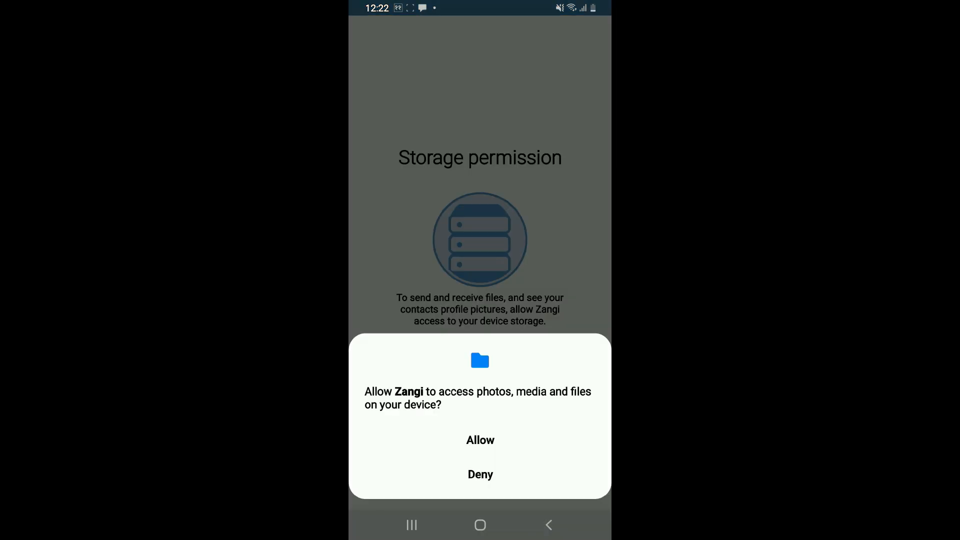
Step: Allow storage access, enter first name 'R', and continue to the password field
left_click(480, 440)
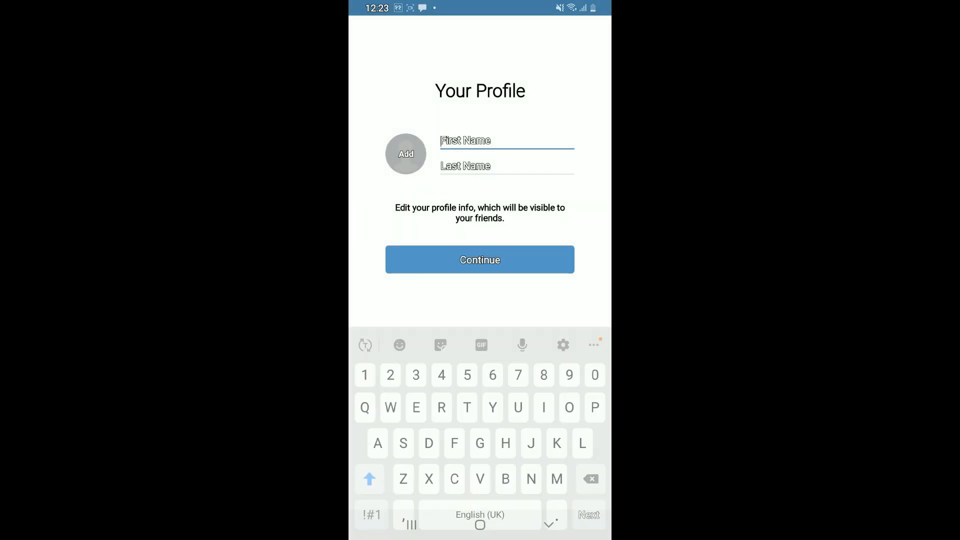
type("R")
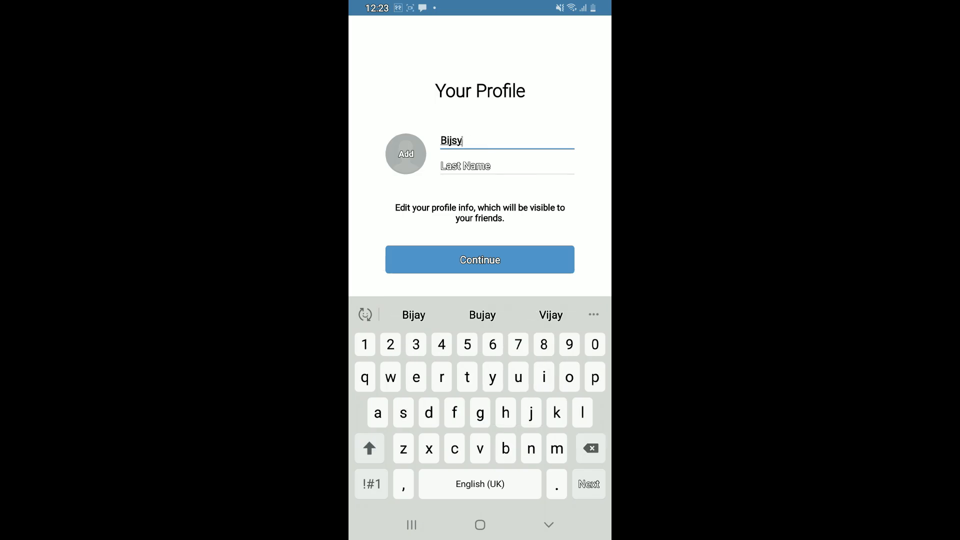
left_click(480, 259)
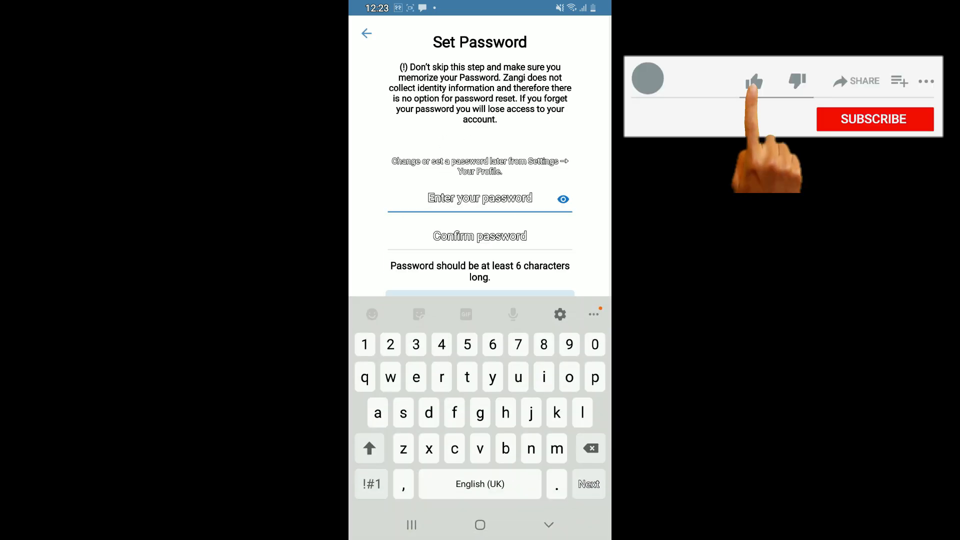
left_click(369, 448)
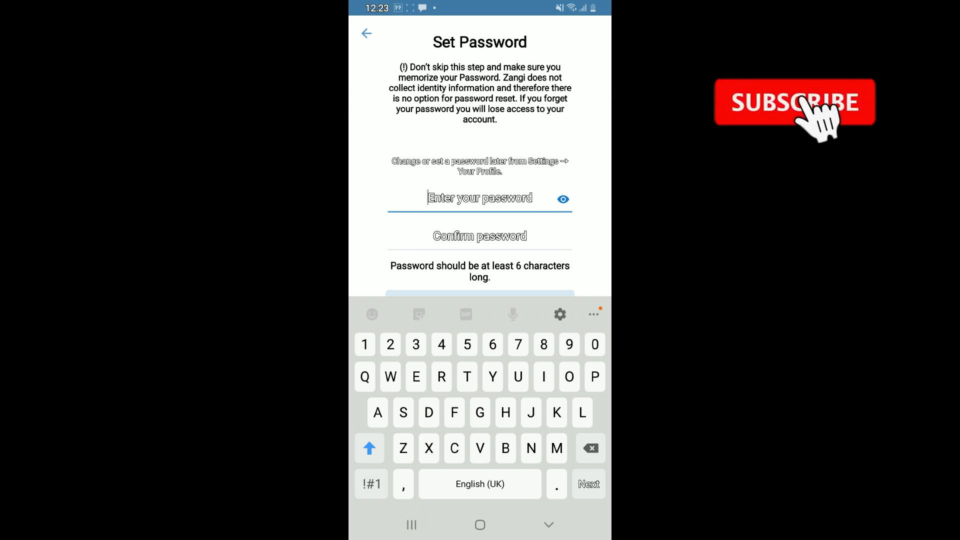